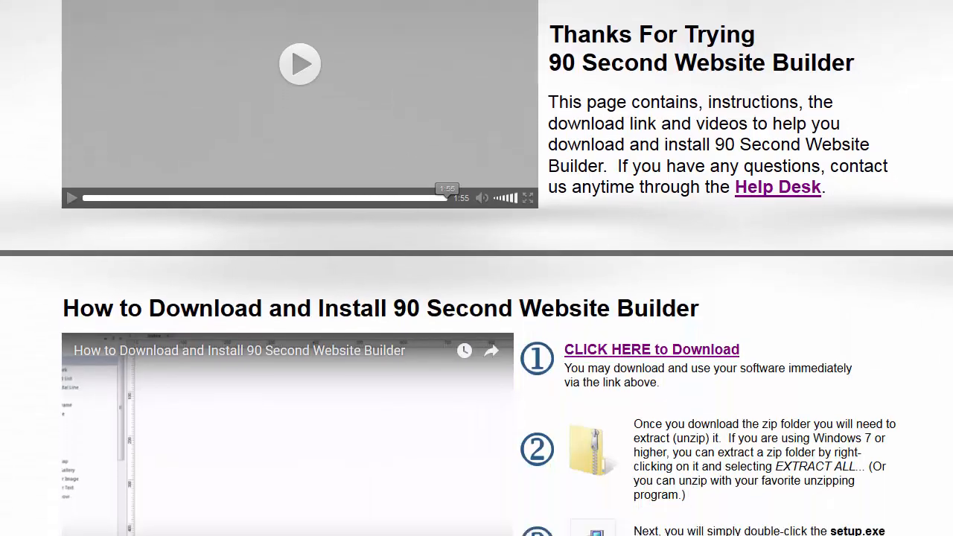
Download 90secondwebsitebuilder11.zip from the site, choosing Save File in Firefox
{"action": "scroll", "scroll_direction": "down", "scroll_amount": 3}
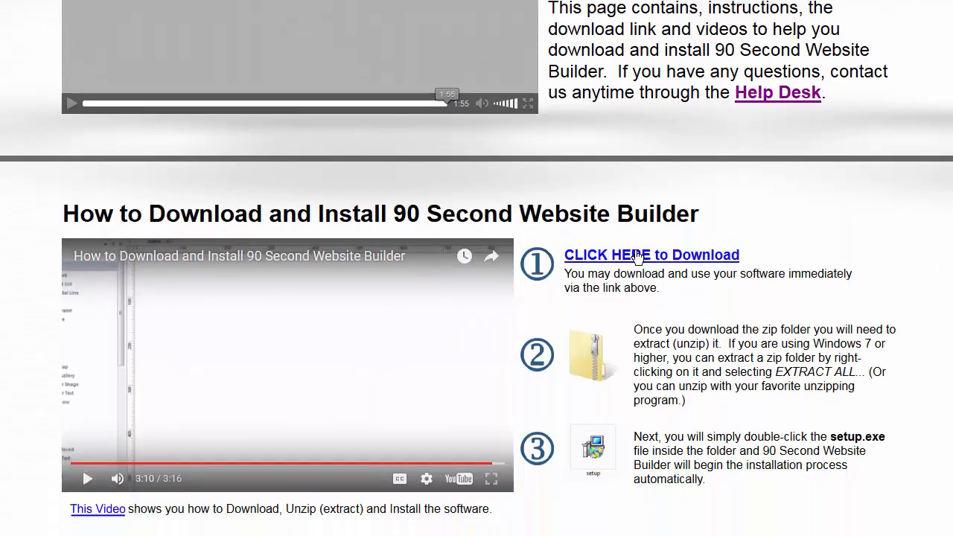
{"action": "left_click", "coordinate": [651, 254]}
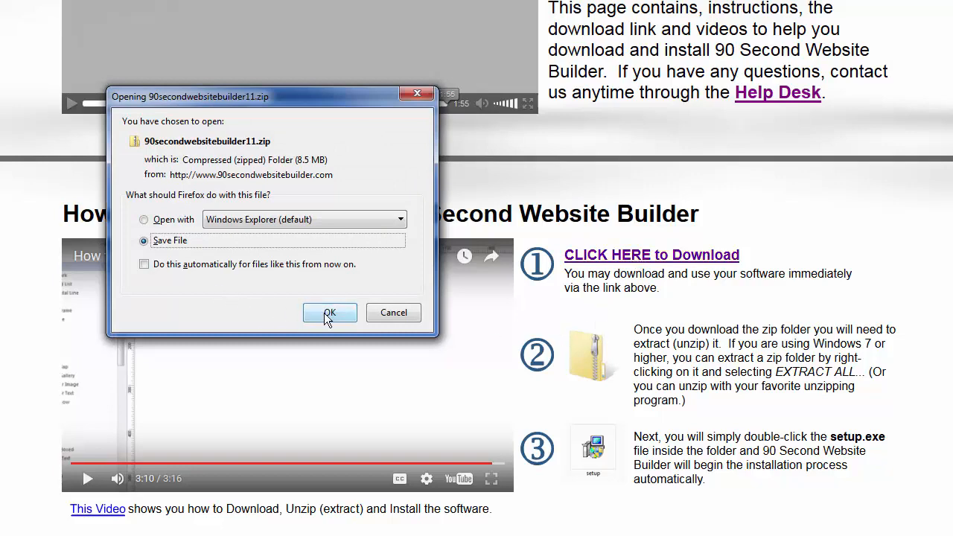
{"action": "left_click", "coordinate": [329, 312]}
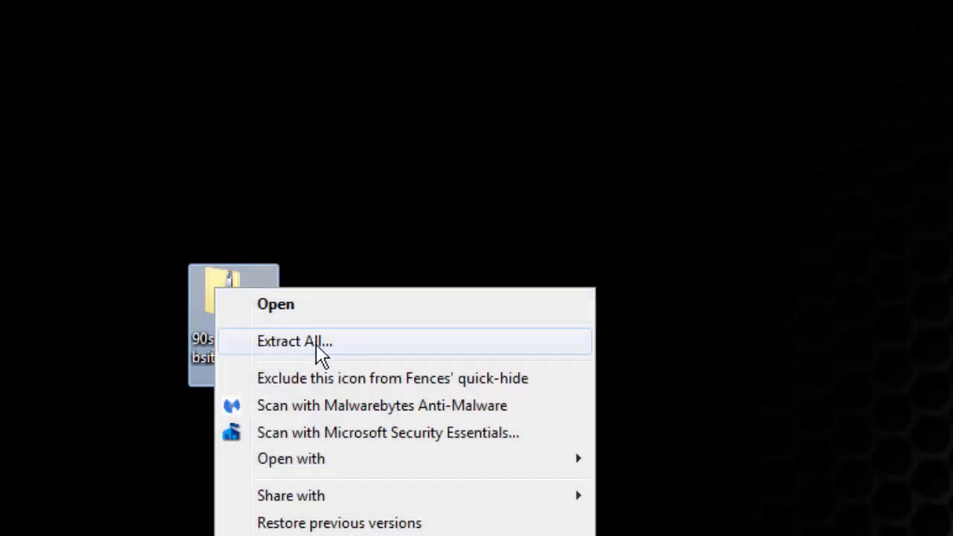
Extract the zip to the 90secondwebsitebuilder11 desktop folder and run its setup application
{"action": "left_click", "coordinate": [295, 341]}
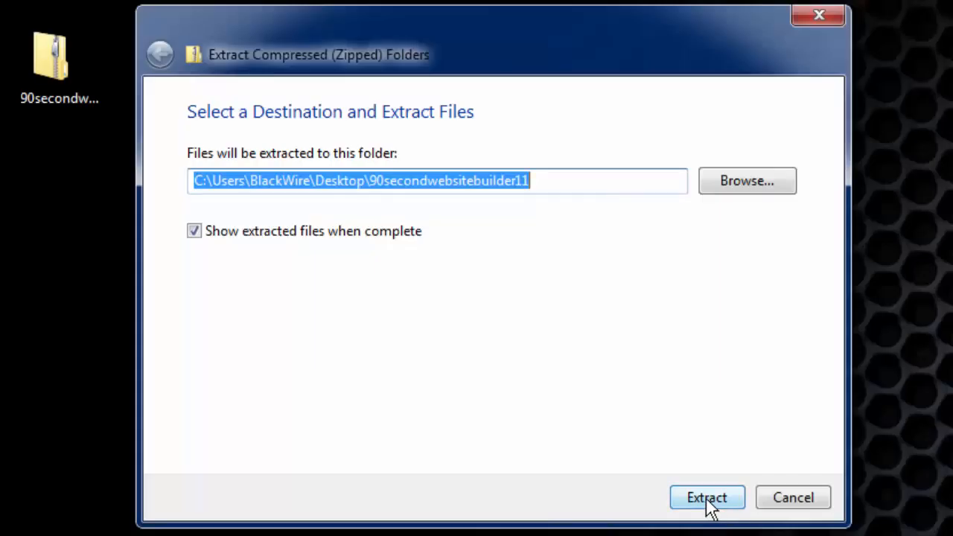
{"action": "left_click", "coordinate": [706, 497]}
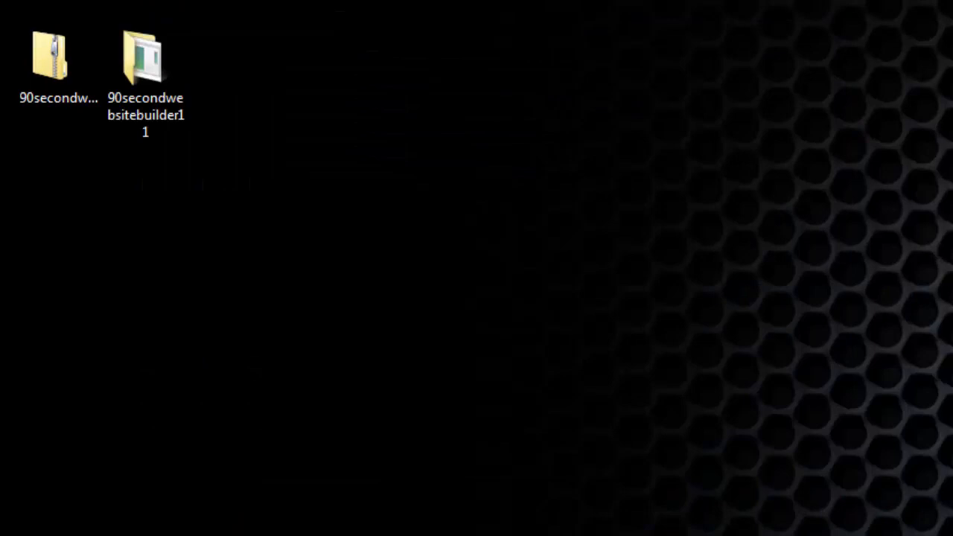
{"action": "mouse_move", "coordinate": [354, 211]}
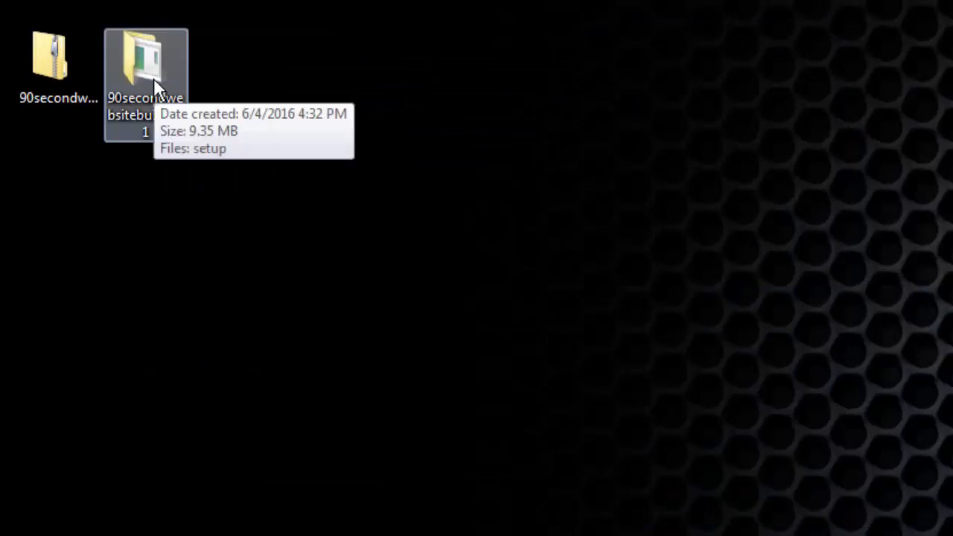
{"action": "double_click", "coordinate": [146, 59]}
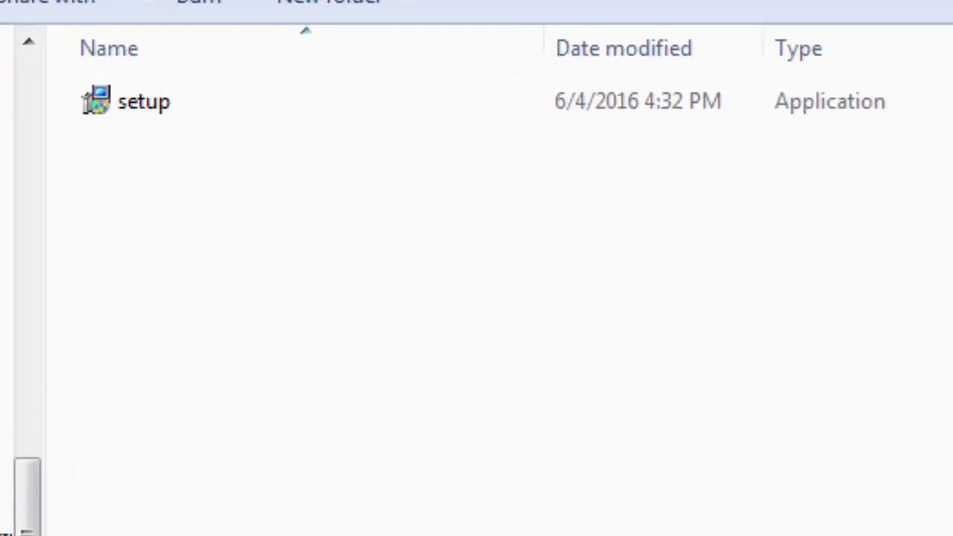
{"action": "left_click", "coordinate": [142, 102]}
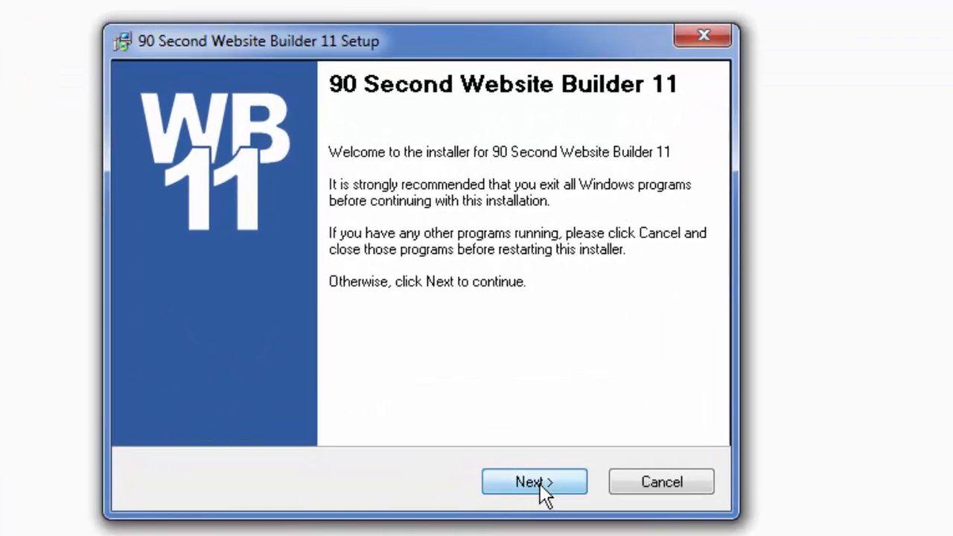
Install with the license accepted and default install and shortcut folders, then finish the installer
{"action": "left_click", "coordinate": [535, 482]}
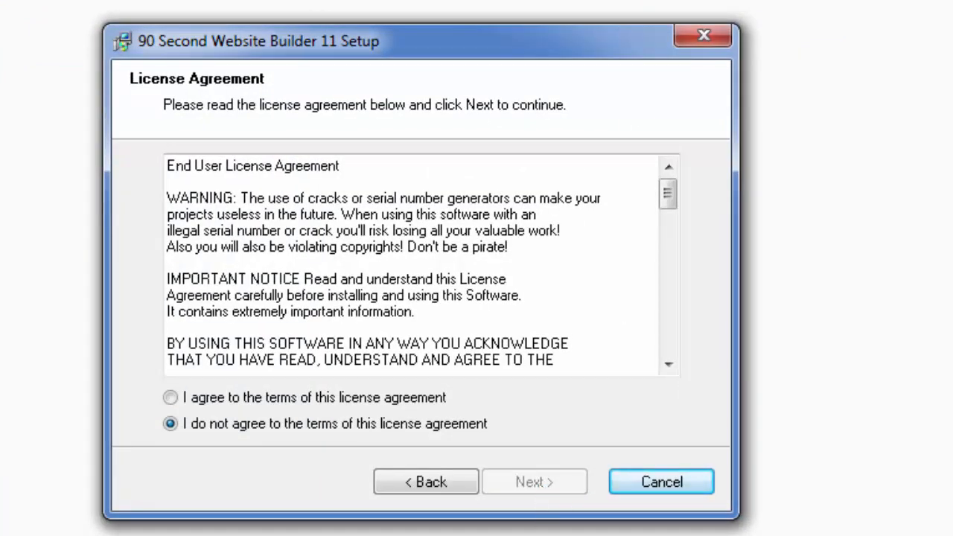
{"action": "left_click", "coordinate": [170, 397]}
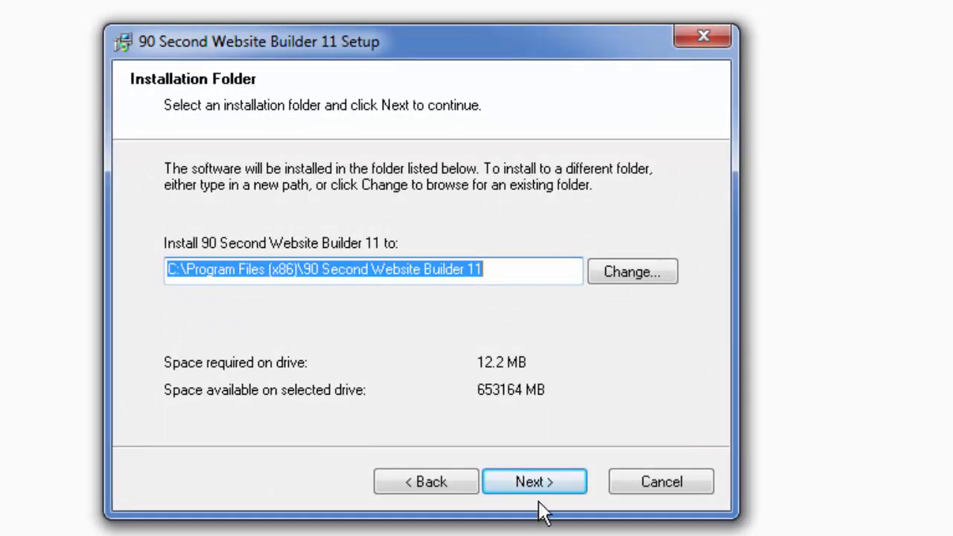
{"action": "left_click", "coordinate": [534, 481]}
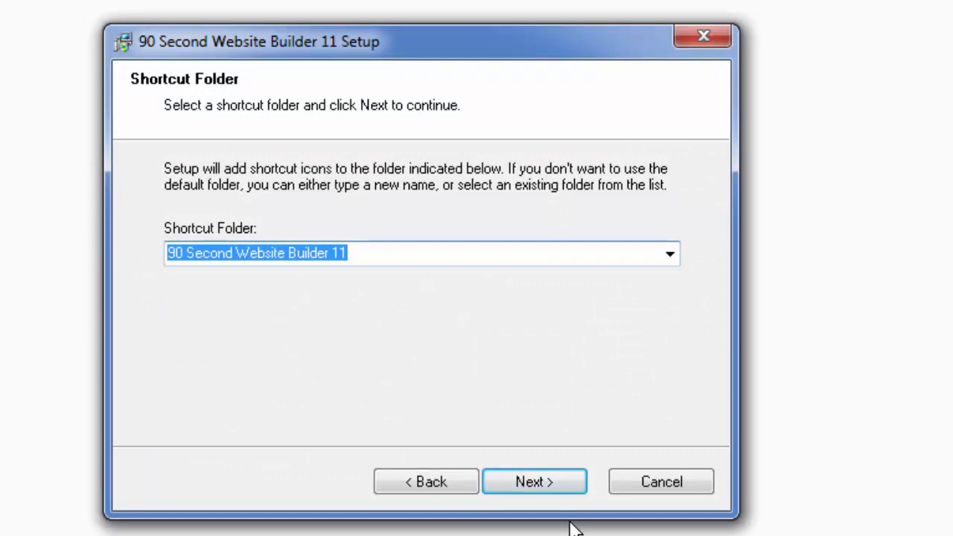
{"action": "left_click", "coordinate": [534, 481]}
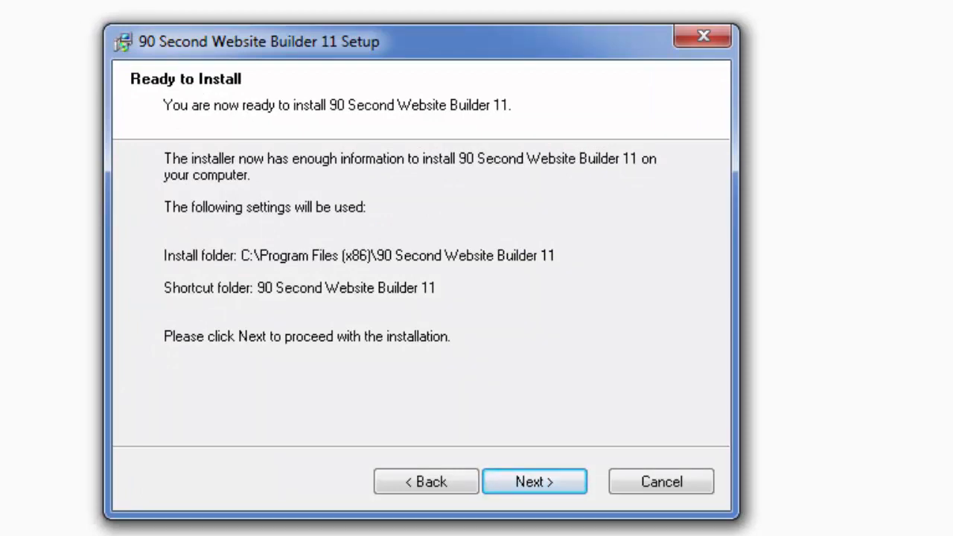
{"action": "left_click", "coordinate": [534, 481]}
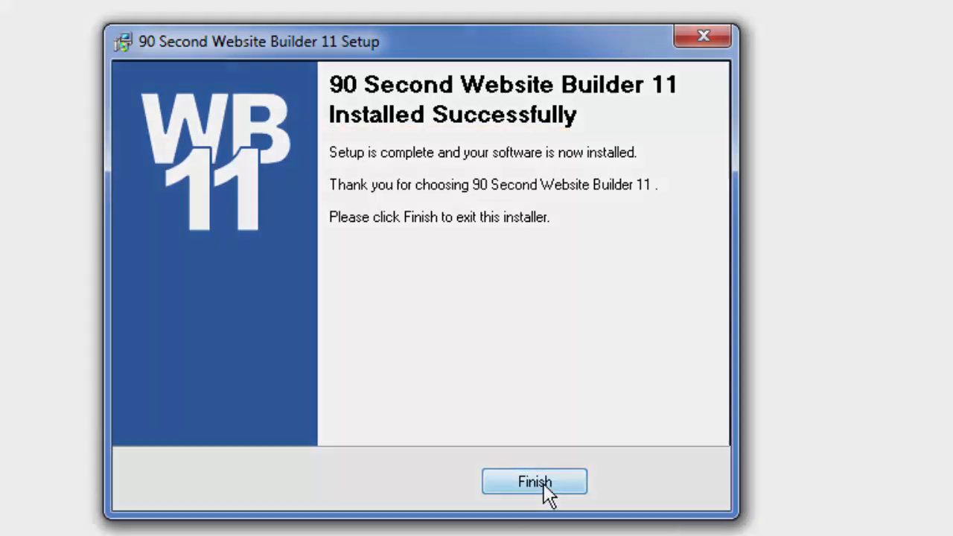
{"action": "left_click", "coordinate": [534, 482]}
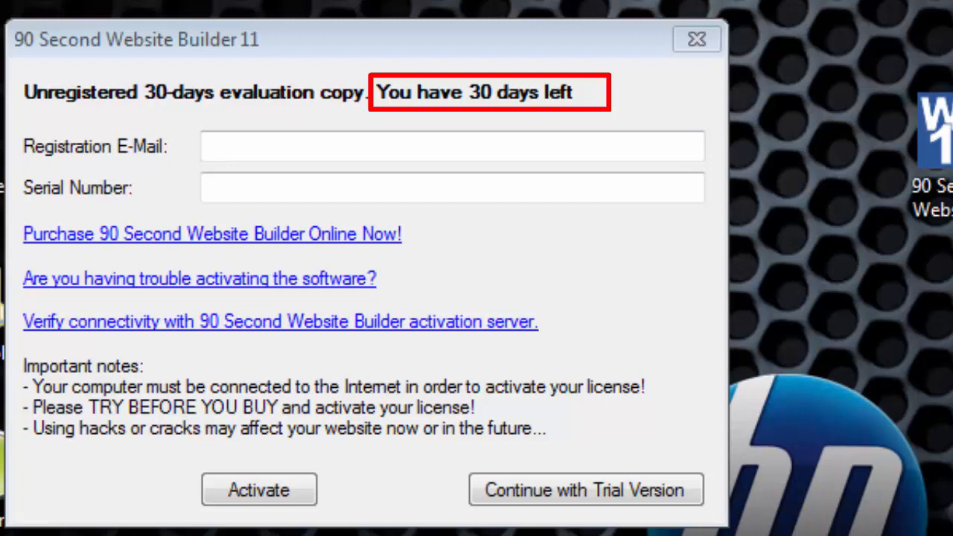
Dismiss the 30-day evaluation prompt with 'Continue with Trial Version'
{"action": "left_click", "coordinate": [258, 489]}
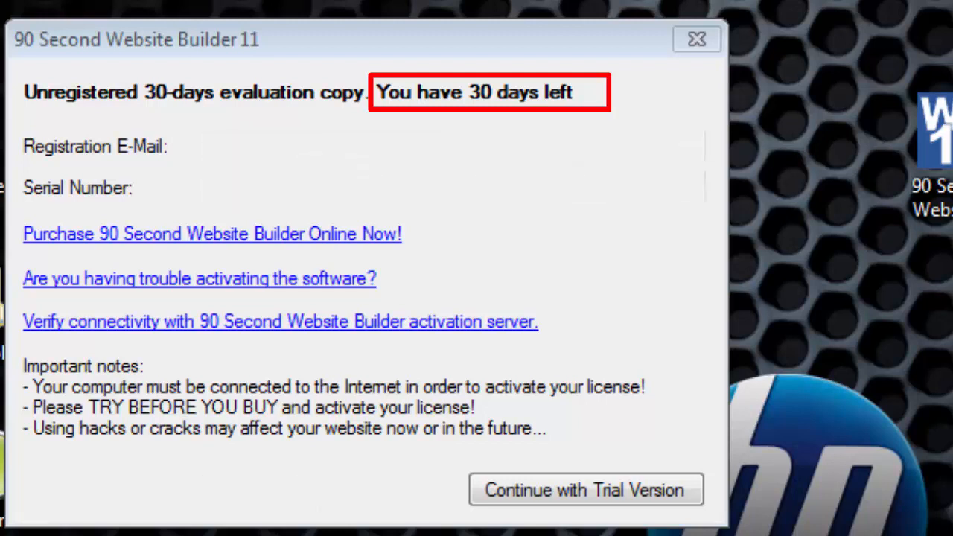
{"action": "mouse_move", "coordinate": [611, 499]}
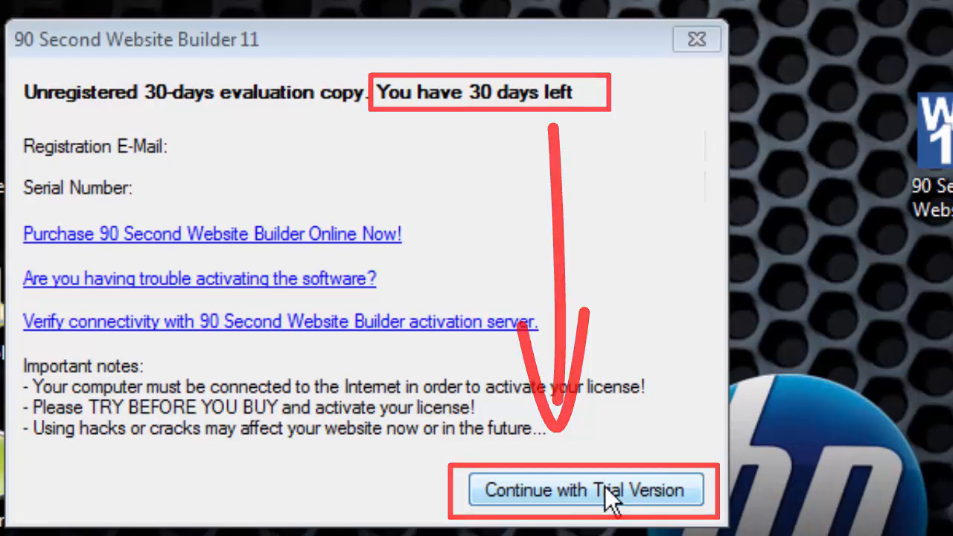
{"action": "left_click", "coordinate": [586, 490]}
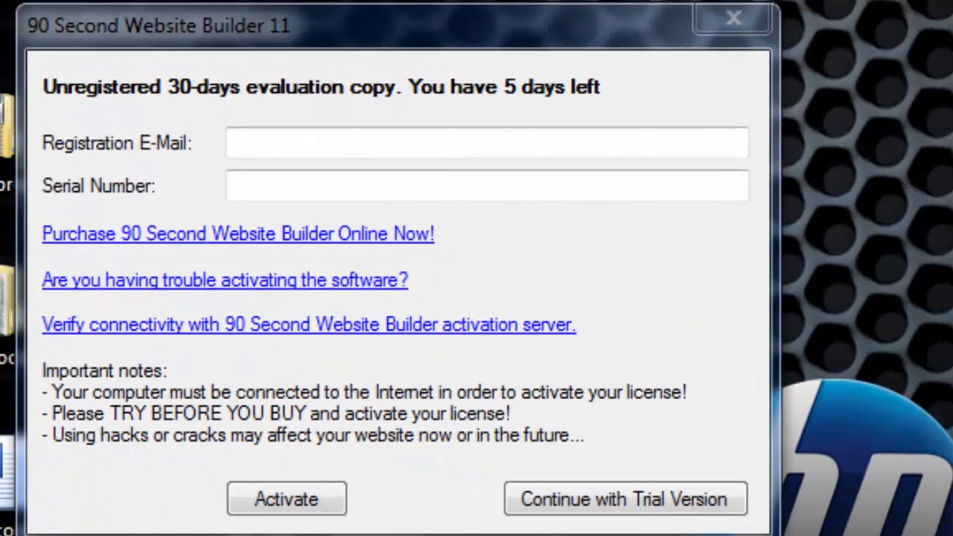
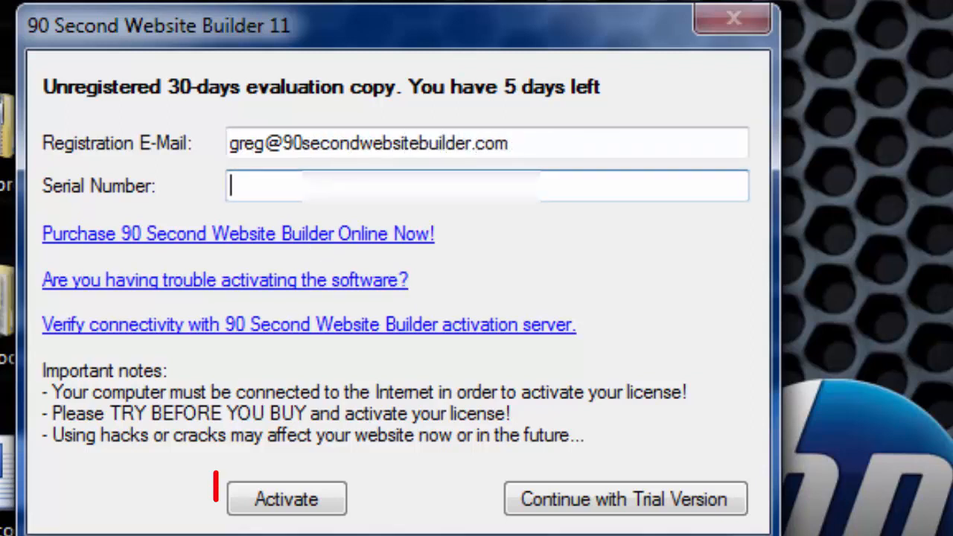
{"action": "type", "text": "WWB11-"}
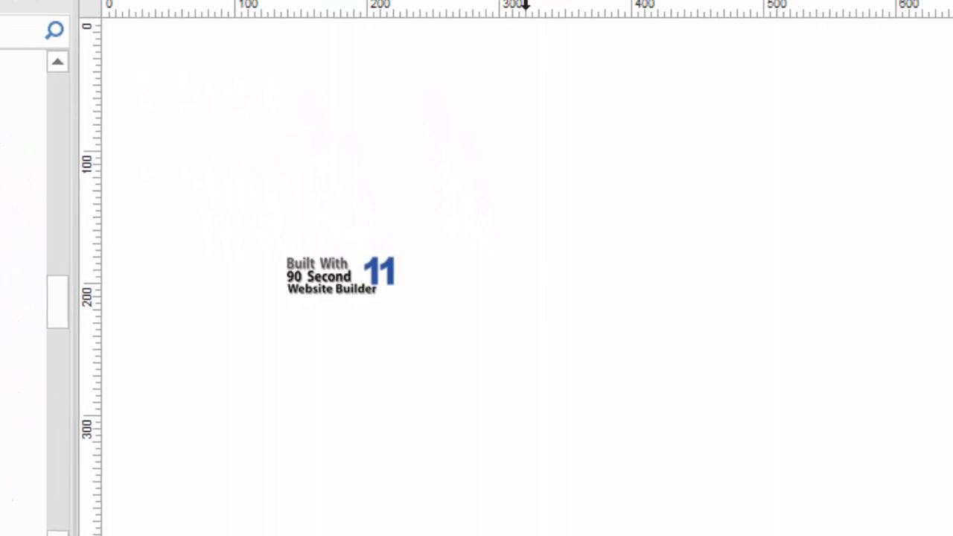
Select the 'Built With 90 Second Website Builder 11' watermark logo on the blank canvas
{"action": "left_click", "coordinate": [339, 276]}
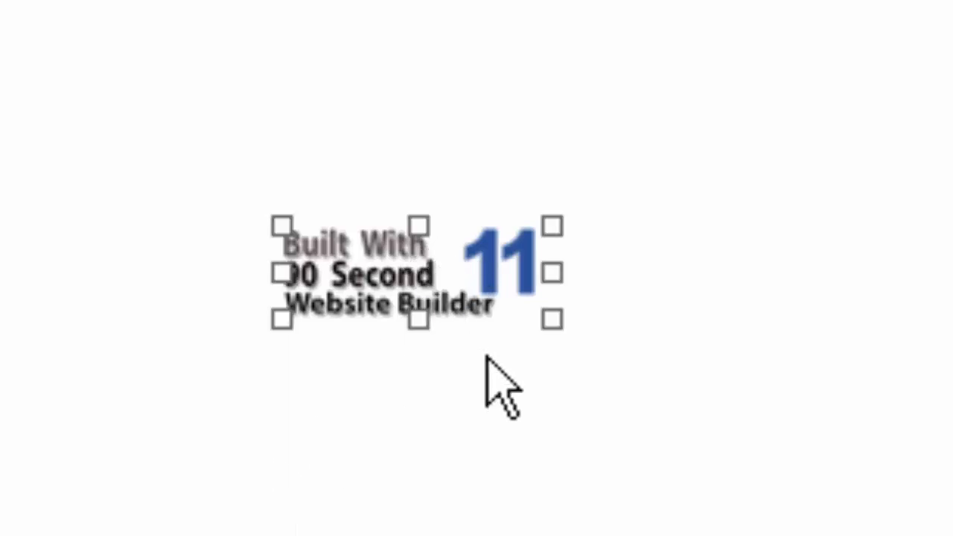